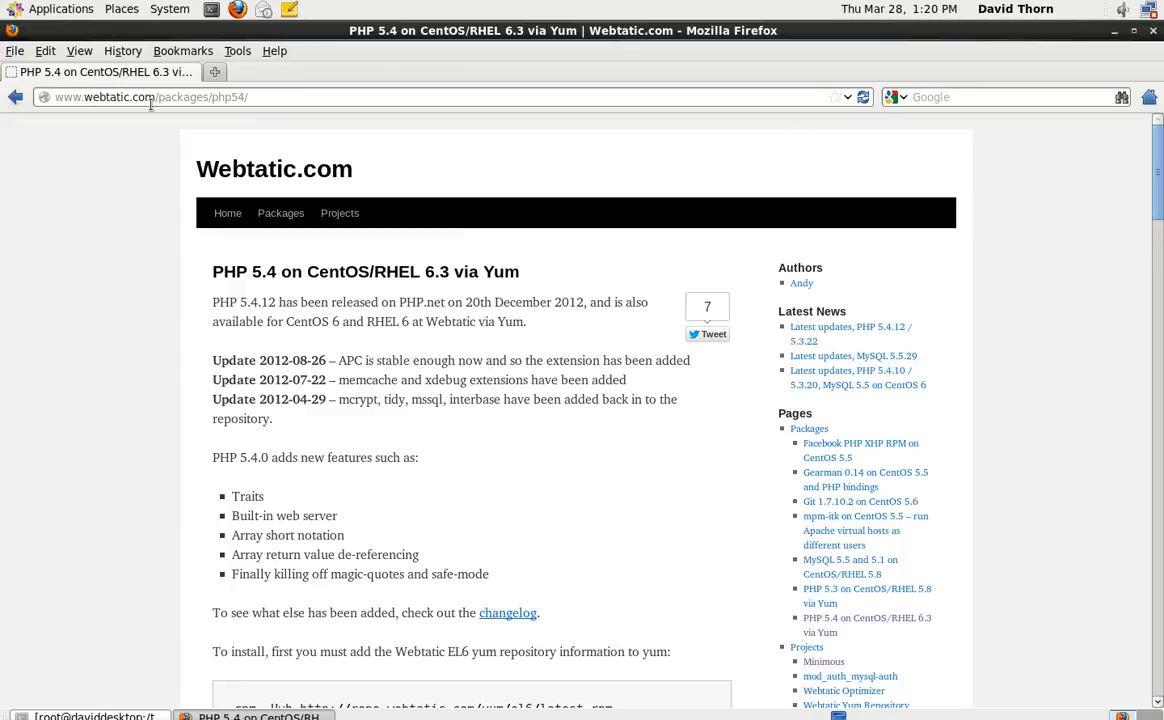
- Search 'centos p...' in a new tab and scroll Webtatic to the rpm/yum install commands
double_click(175, 97)
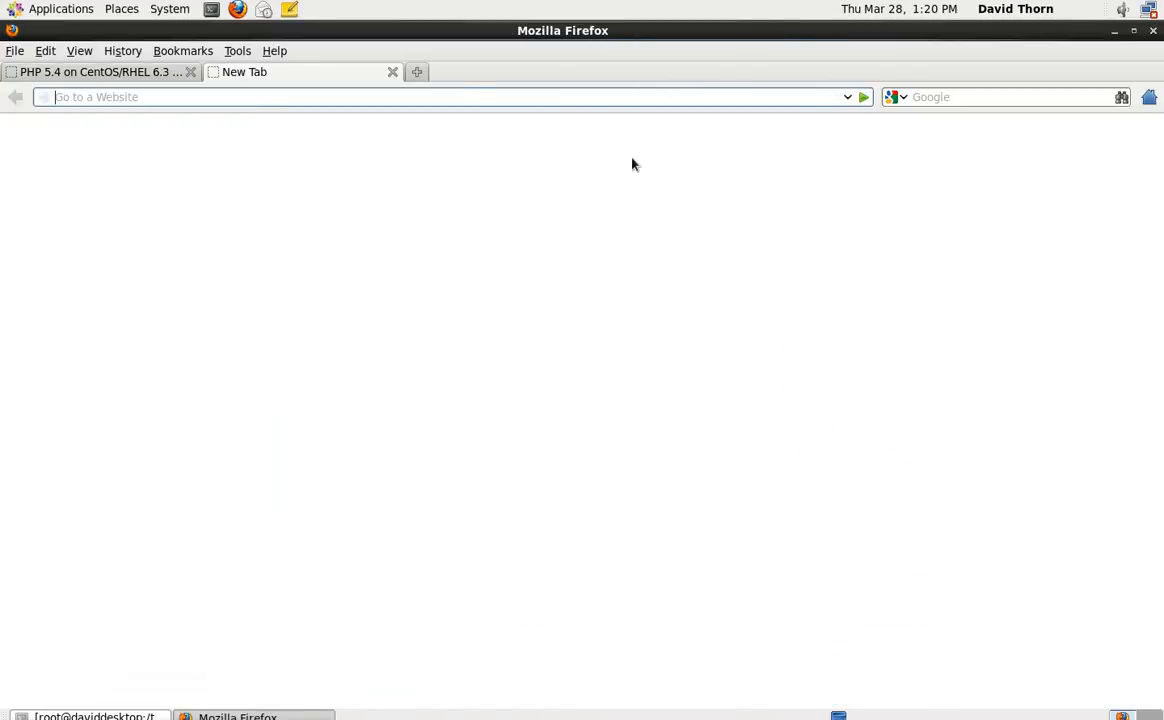
text(ce)
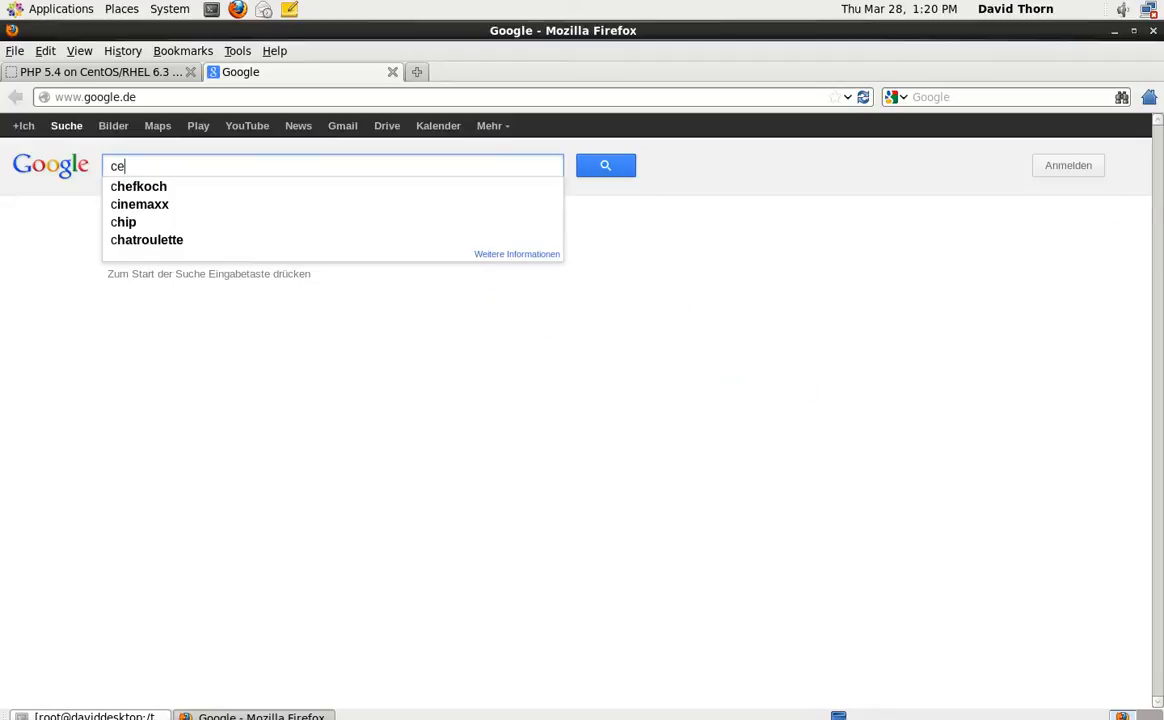
text(centos p)
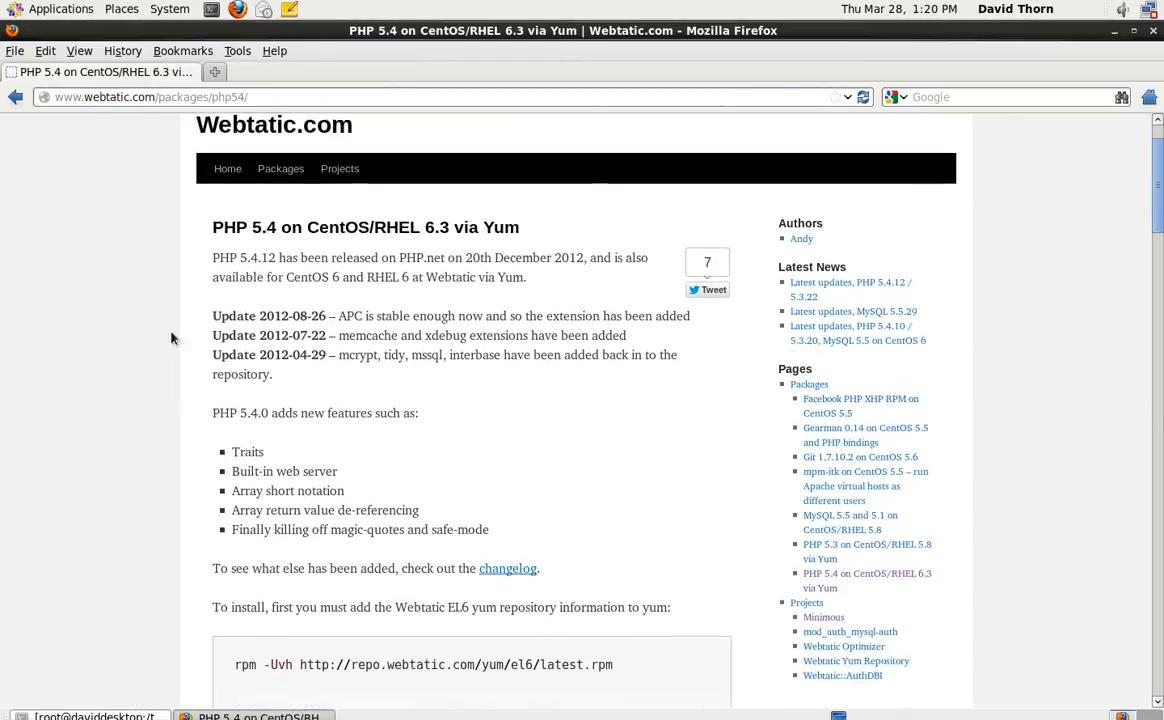
scroll(down, 3)
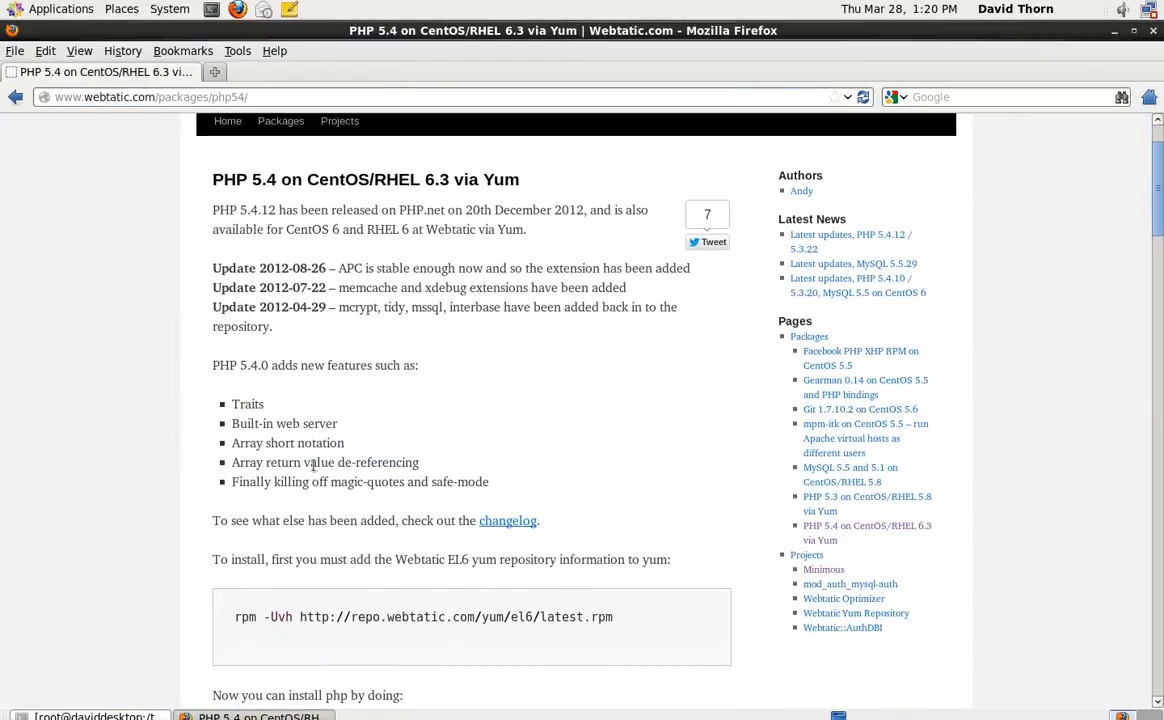
scroll(down, 3)
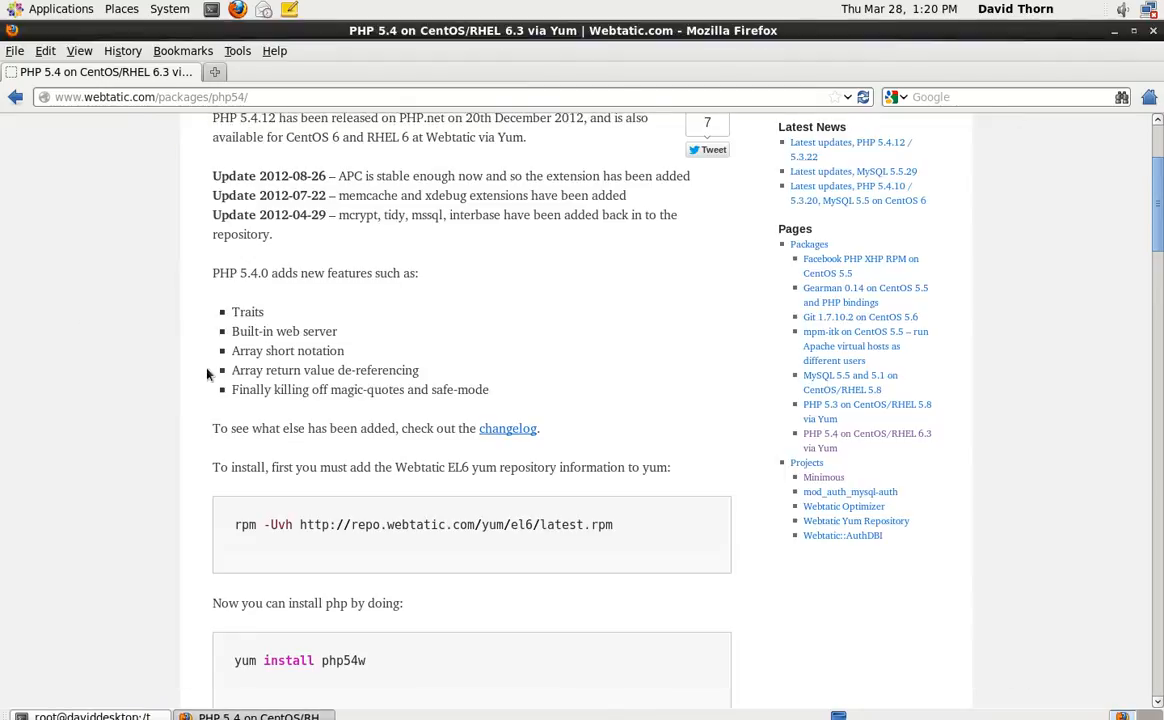
mouse_move(418, 507)
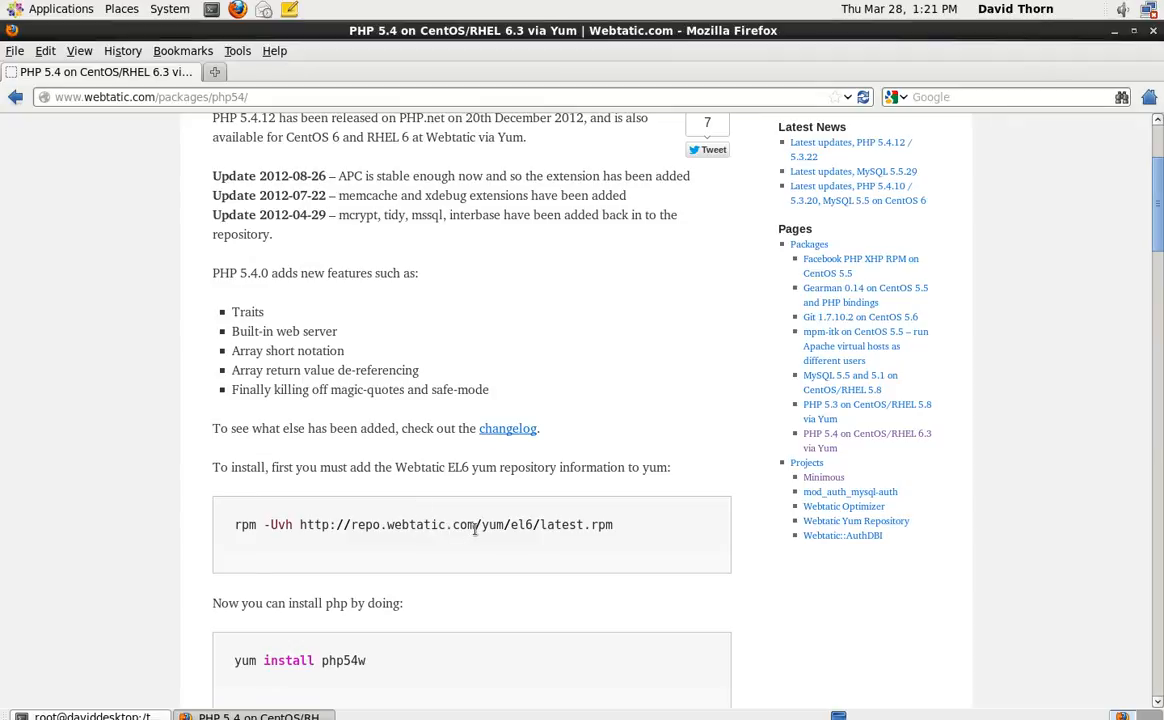
mouse_move(370, 663)
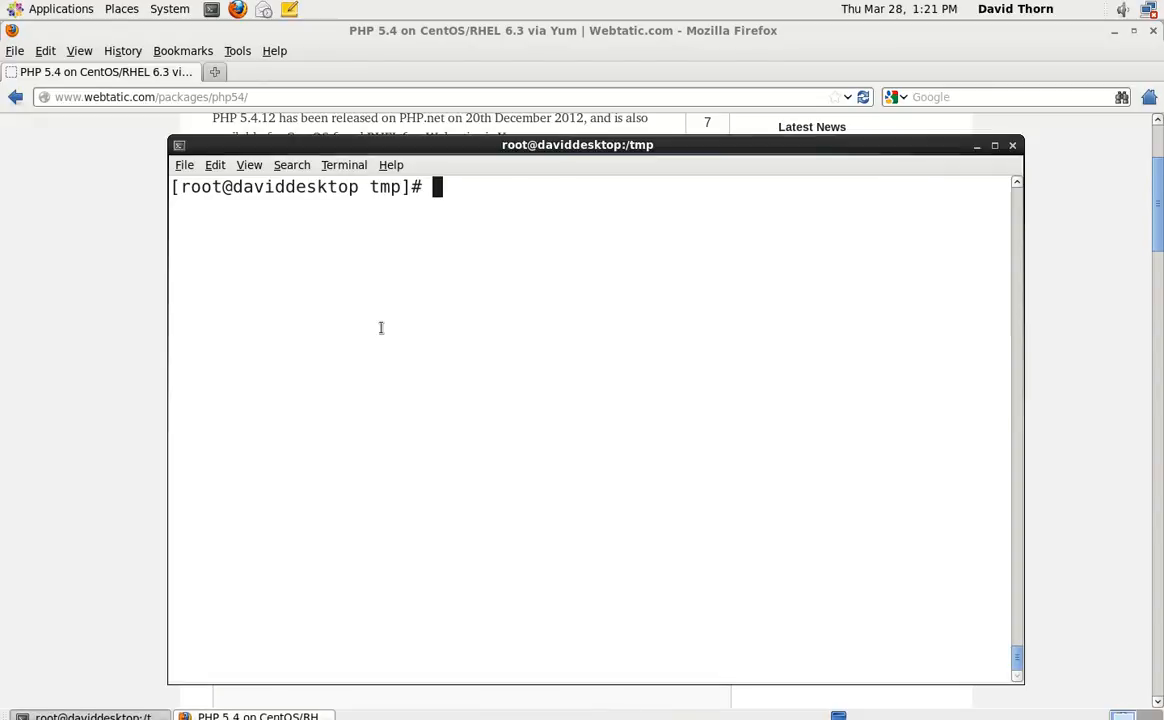
- Install the EL6 latest.rpm with rpm -Uvh and verify it using rpm -qa | grep -i webtatic
text(rpm -Uvh http://repo.webtatic.com/yum/el6/latest.rpm)
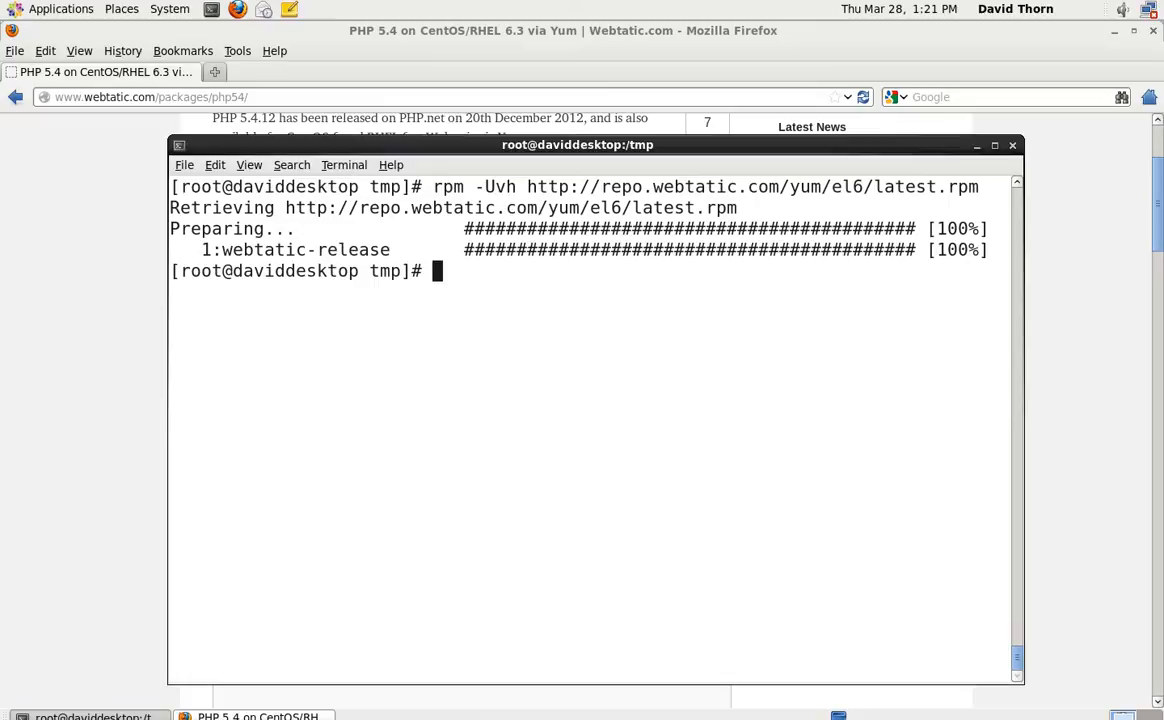
text(r)
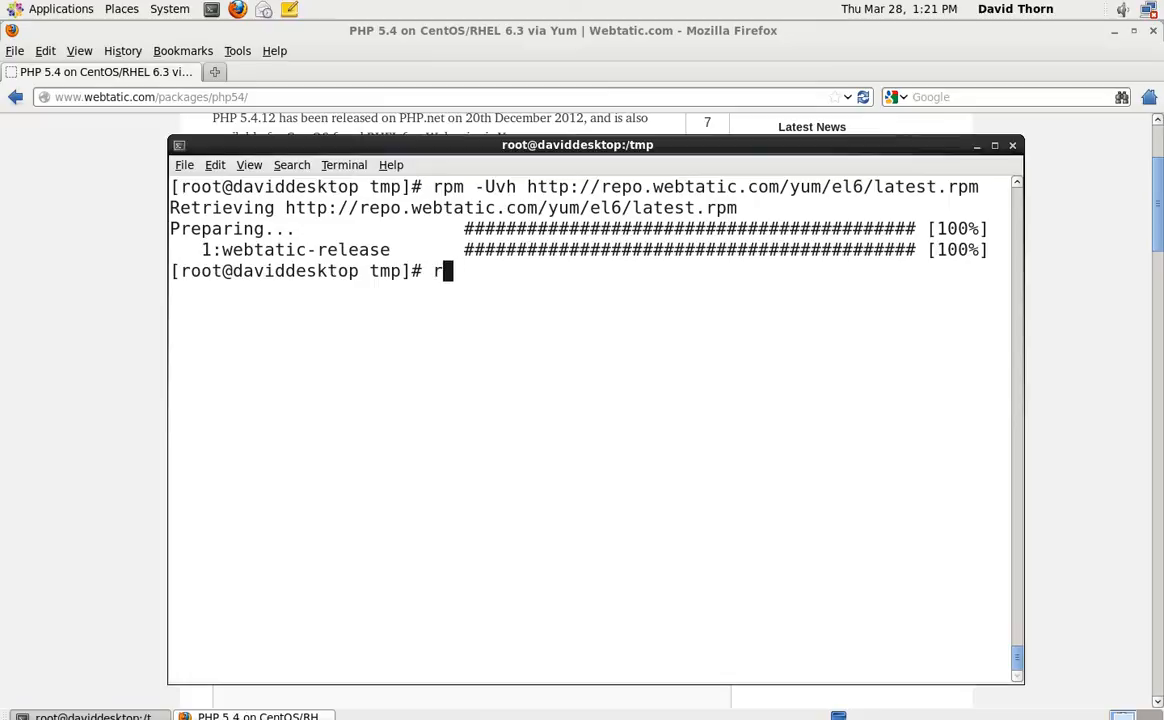
text(pm -qa)
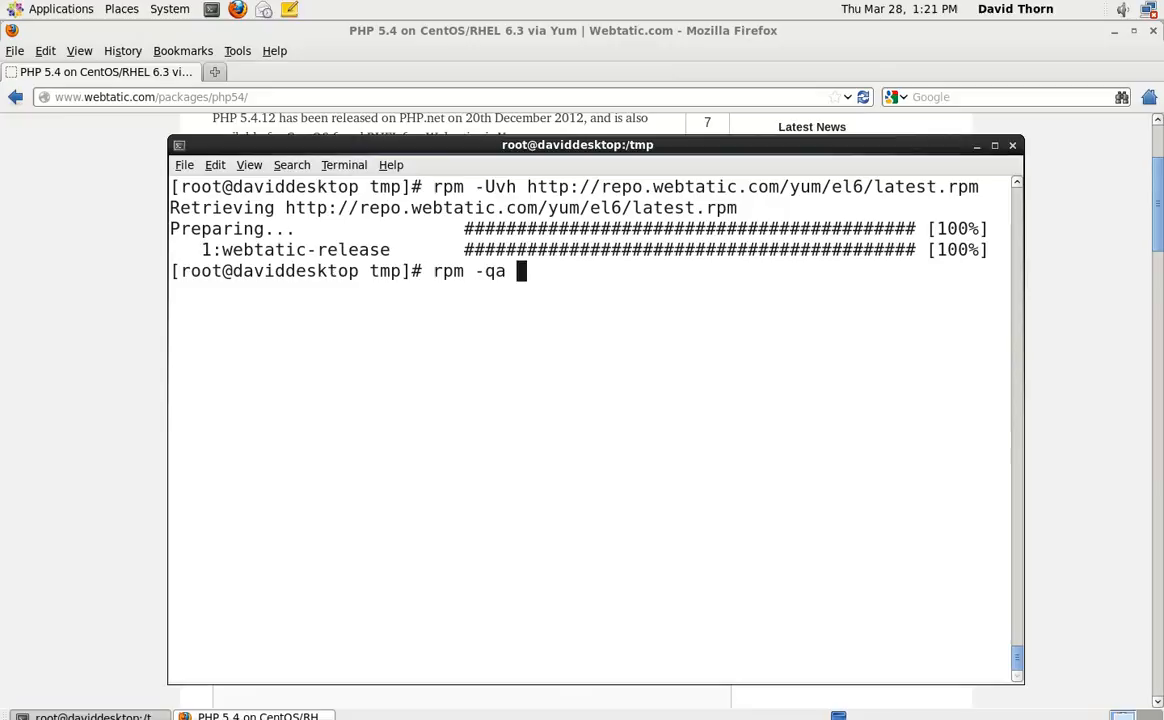
text(| grep)
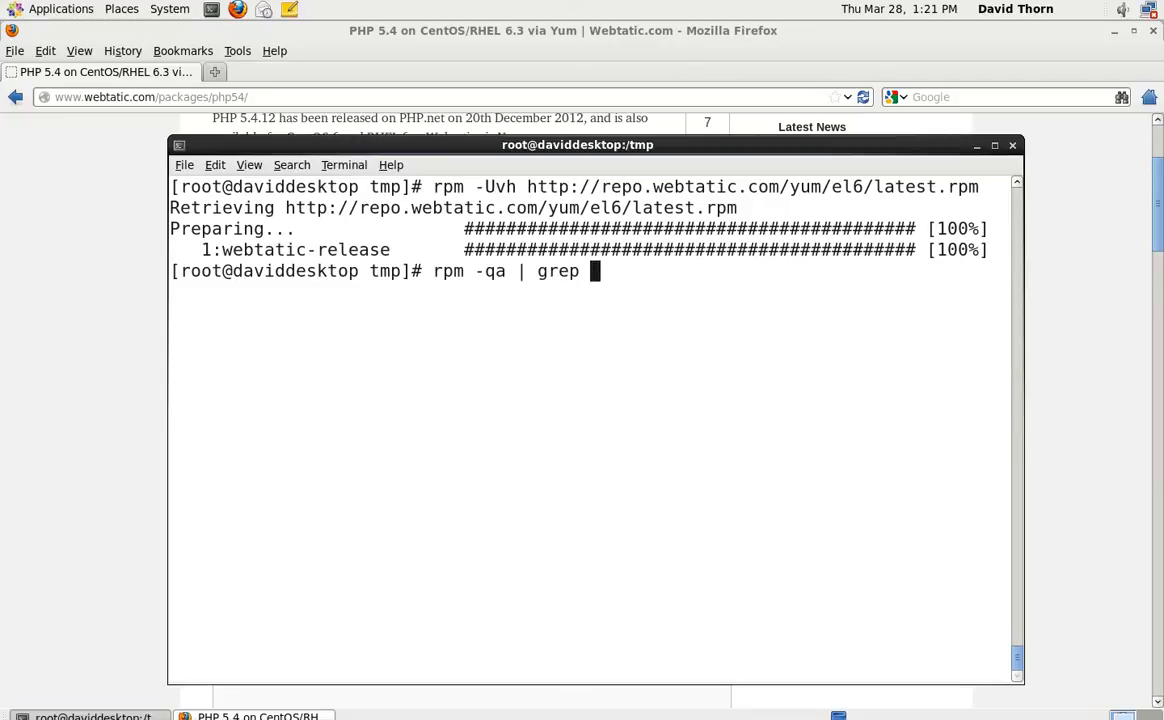
text(-i wb)
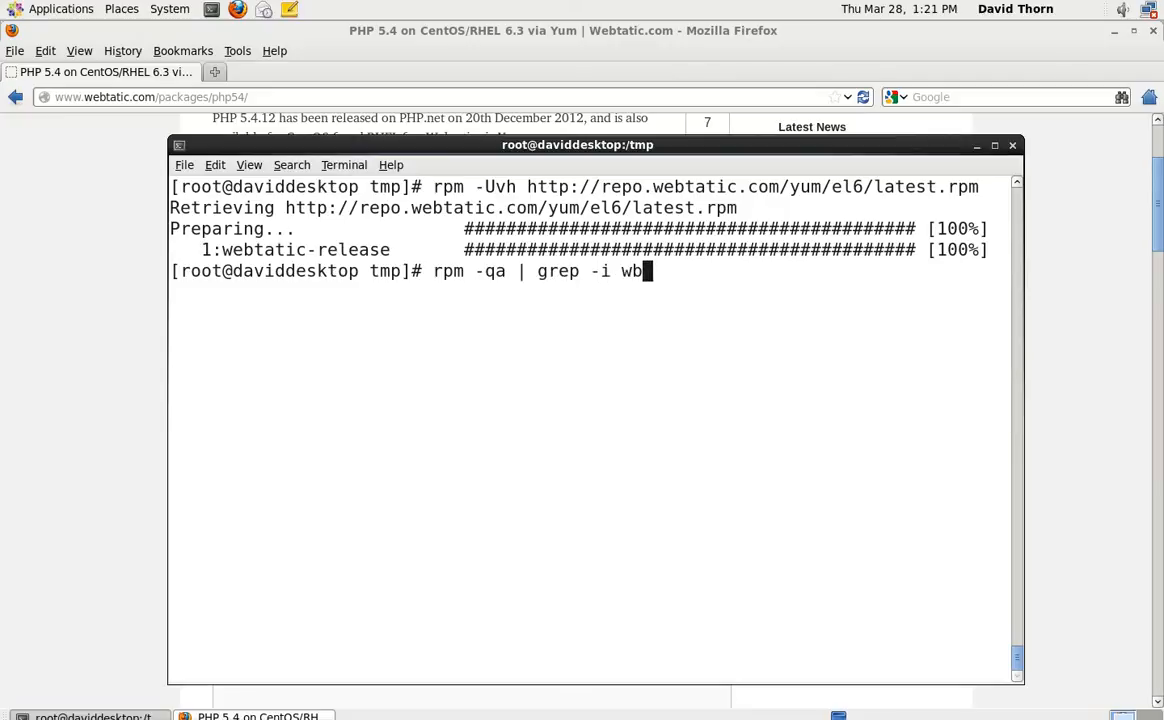
text(e)
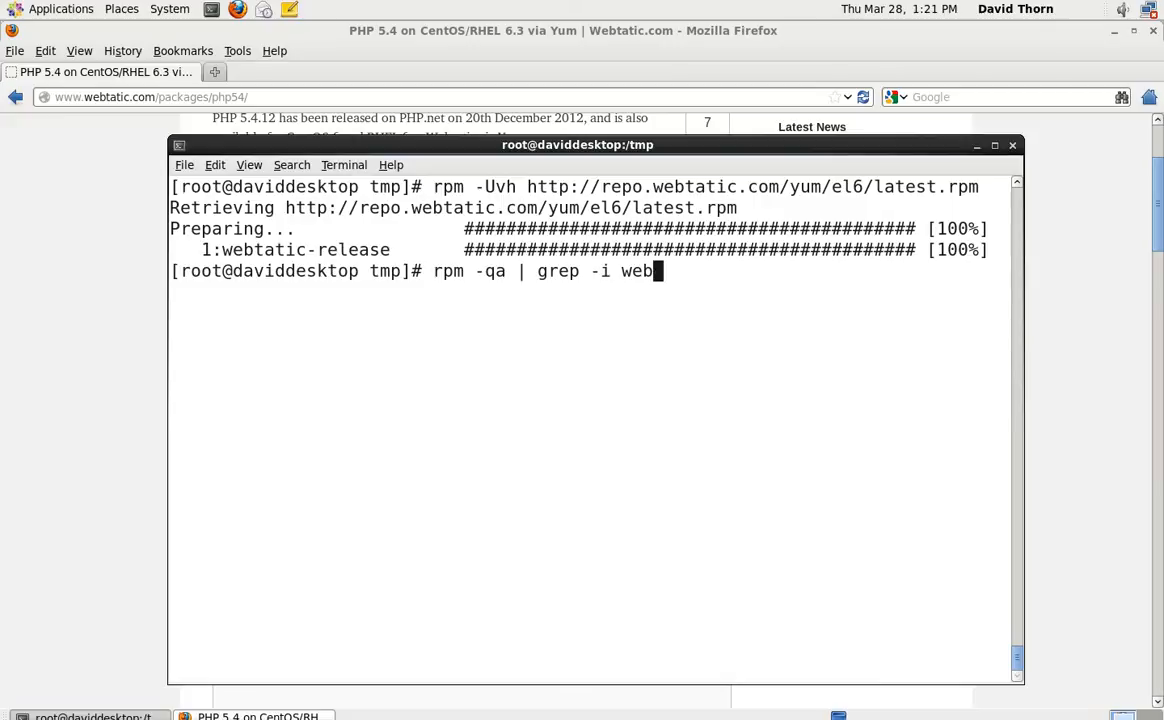
text(tatic)
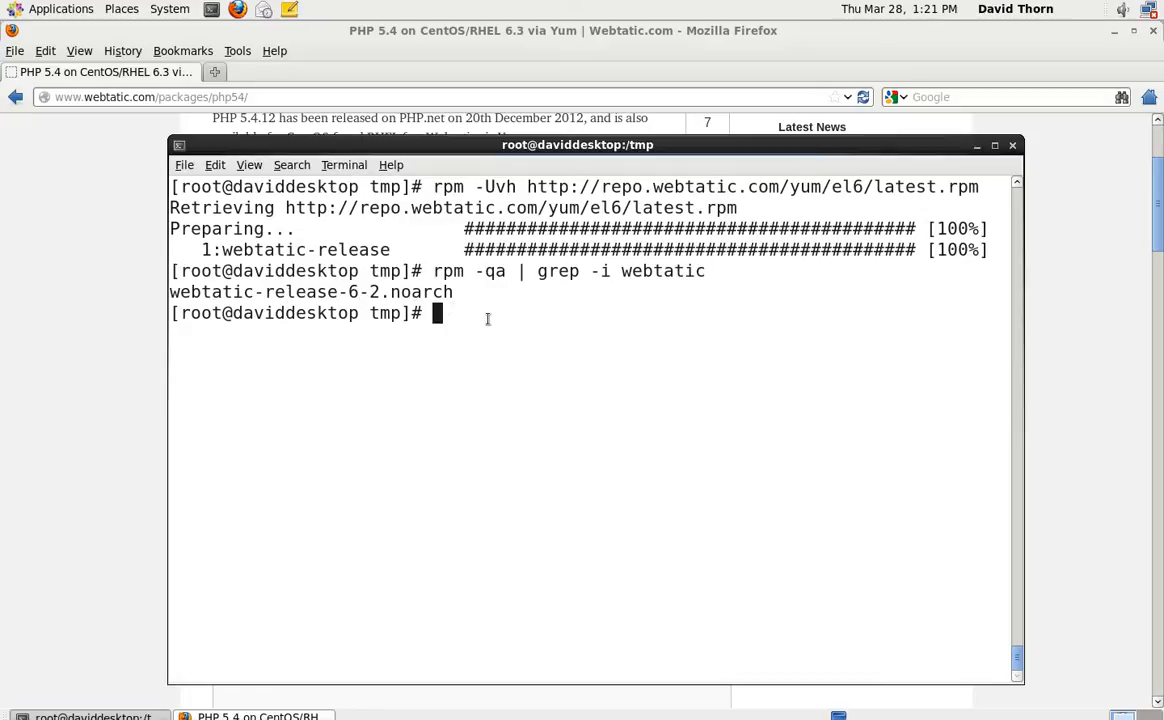
- Check the PHP version with php -v, then yum remove php* and confirm with y
text(php)
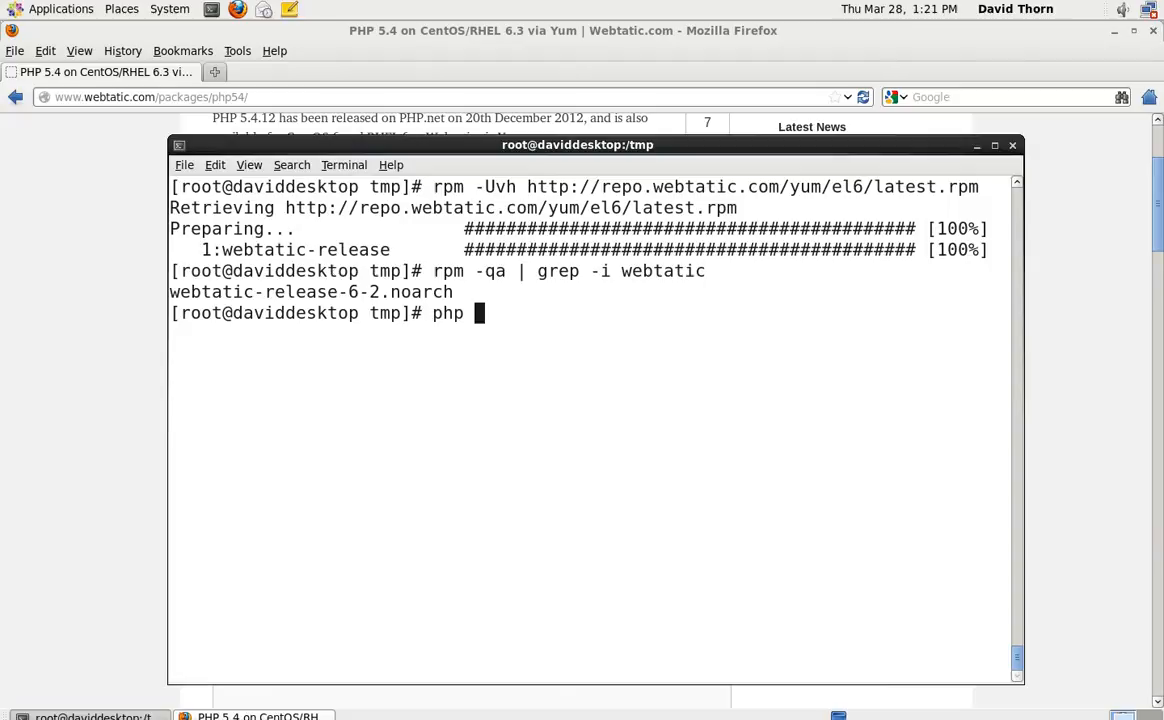
text(-v)
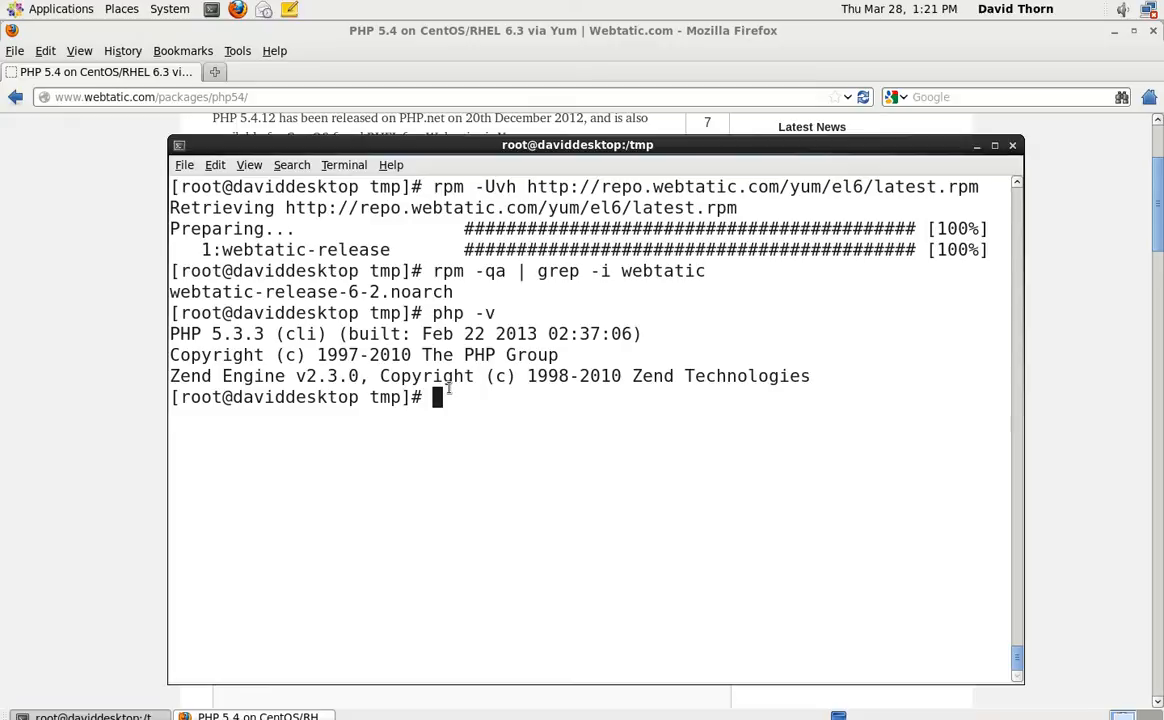
text(yum)
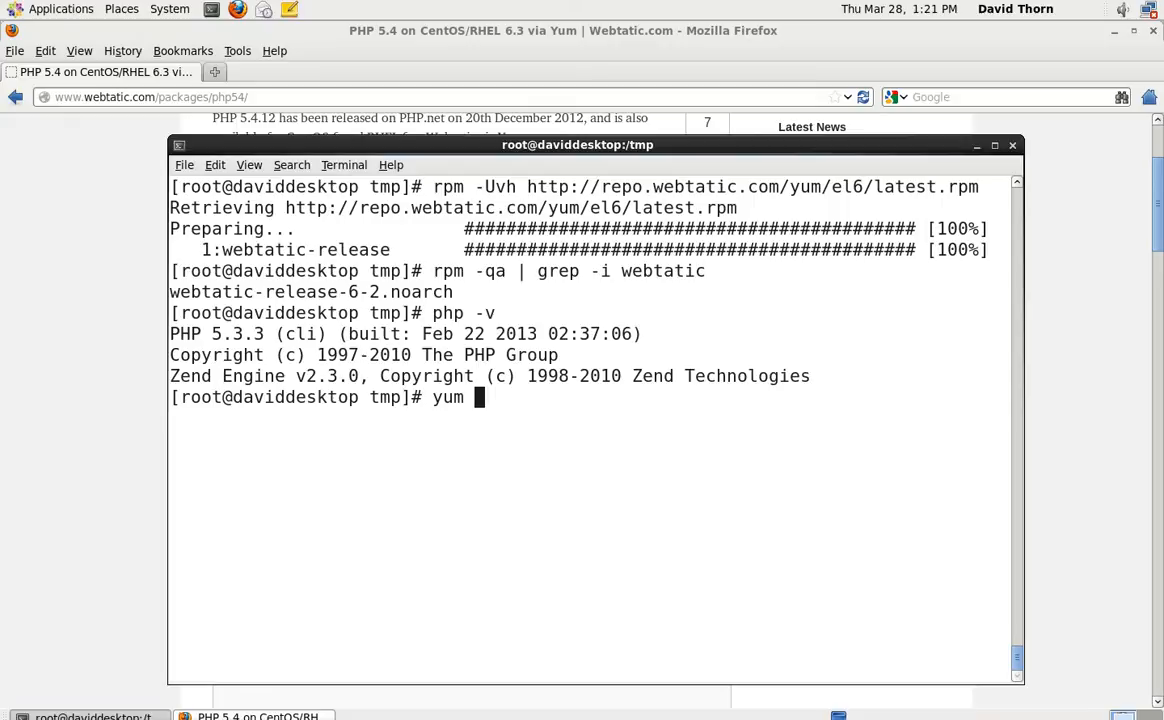
text(remove)
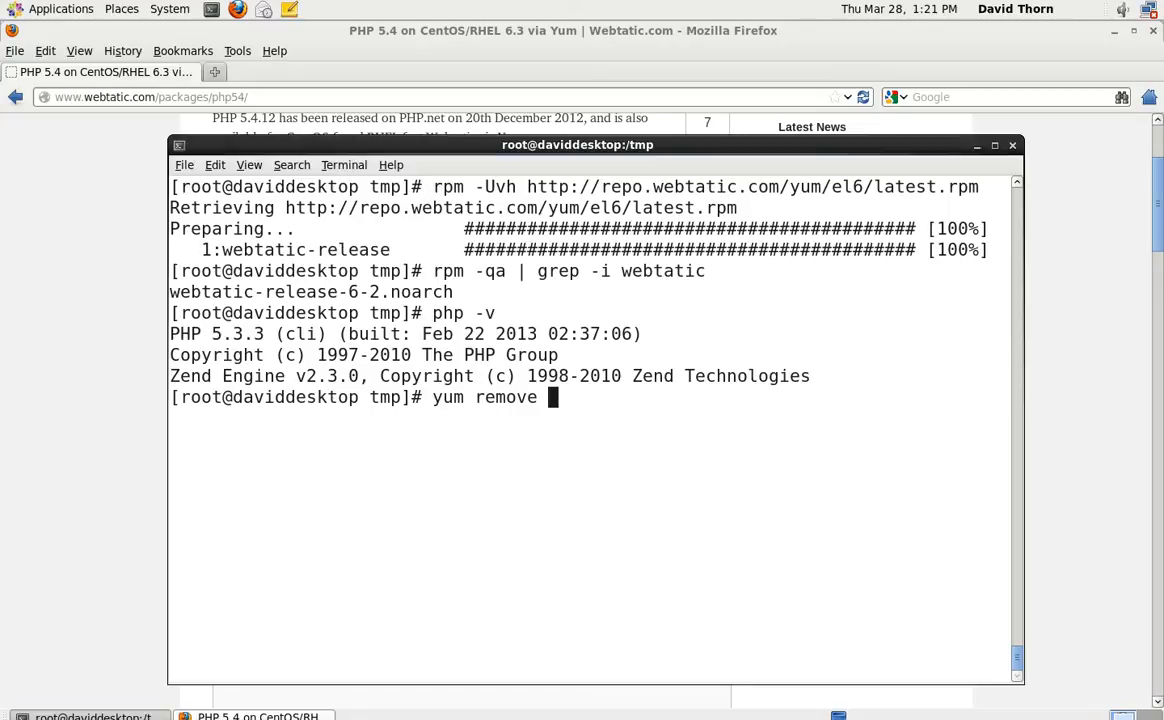
text(php*)
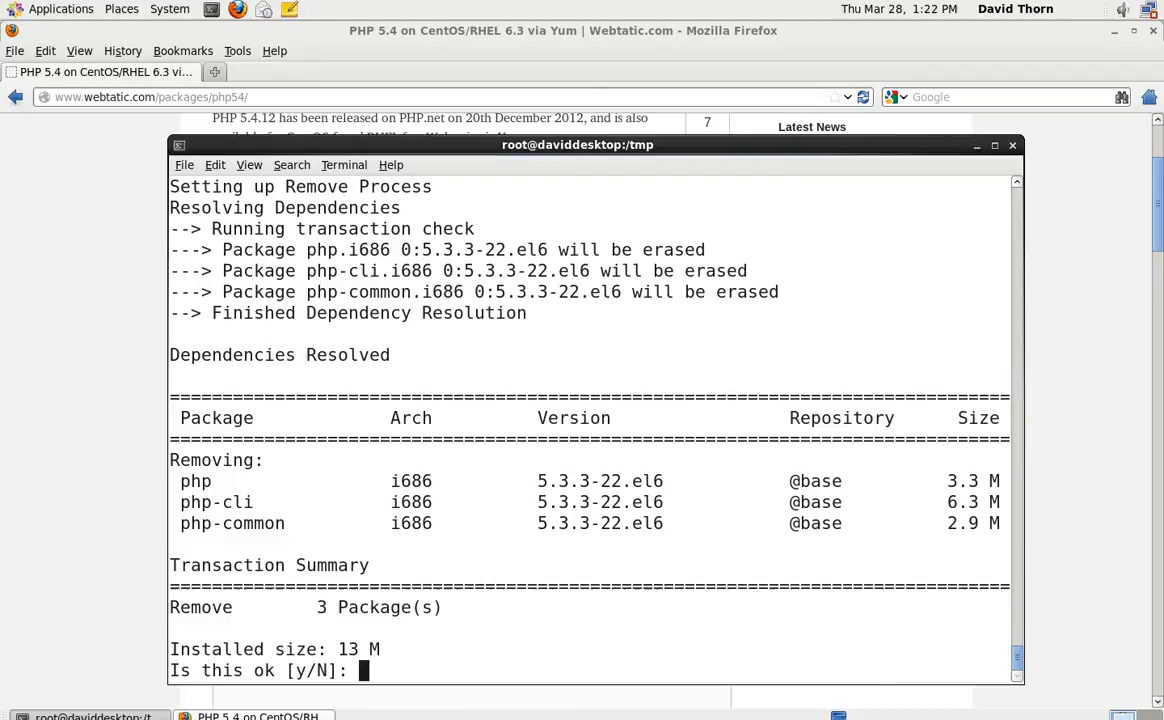
text(y)
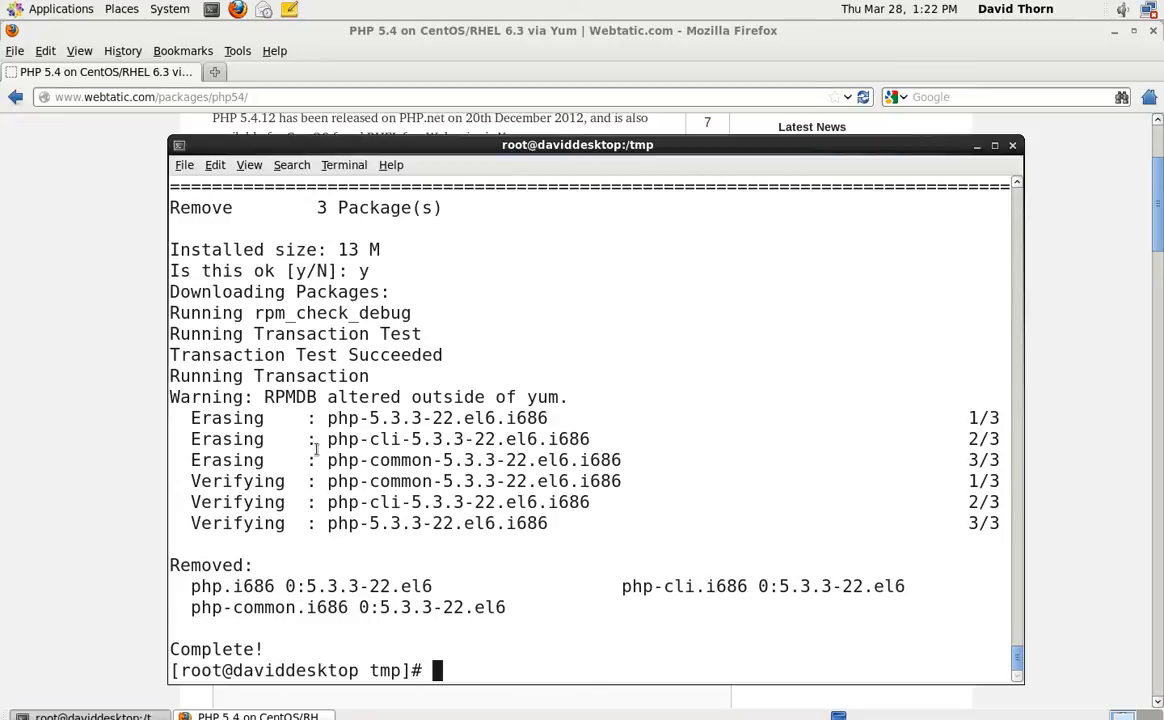
- Clear the screen, yum install php54w confirming with y, then start a php version check
text(clear)
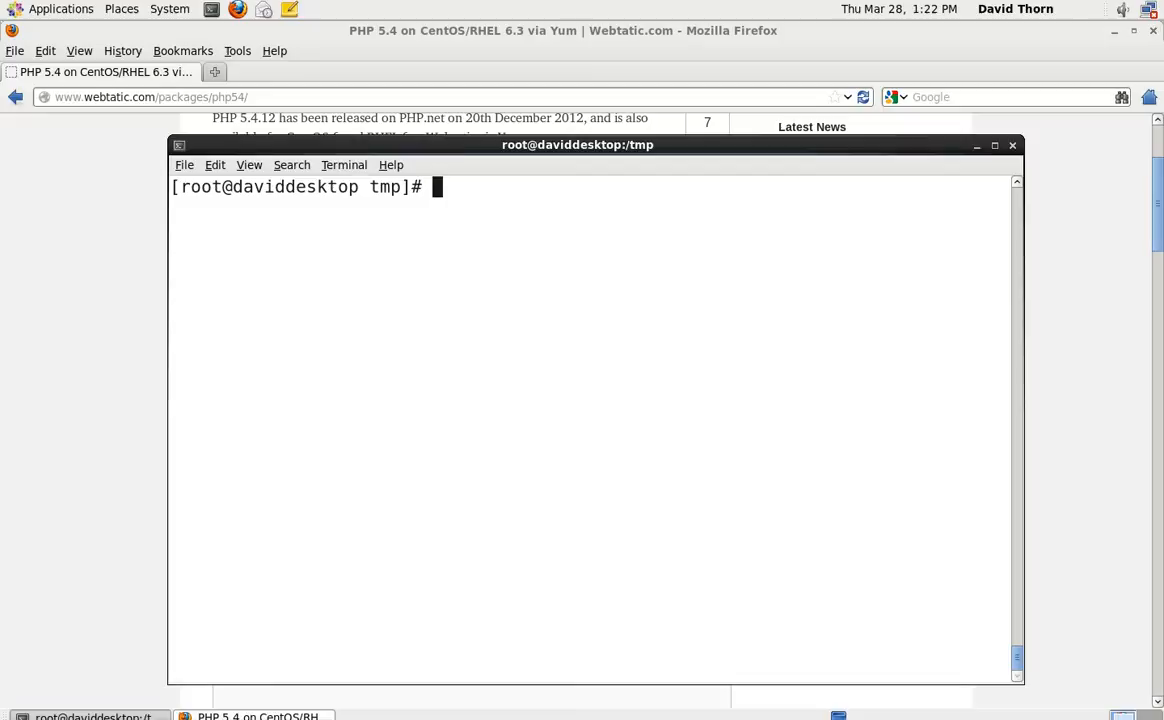
text(yum install)
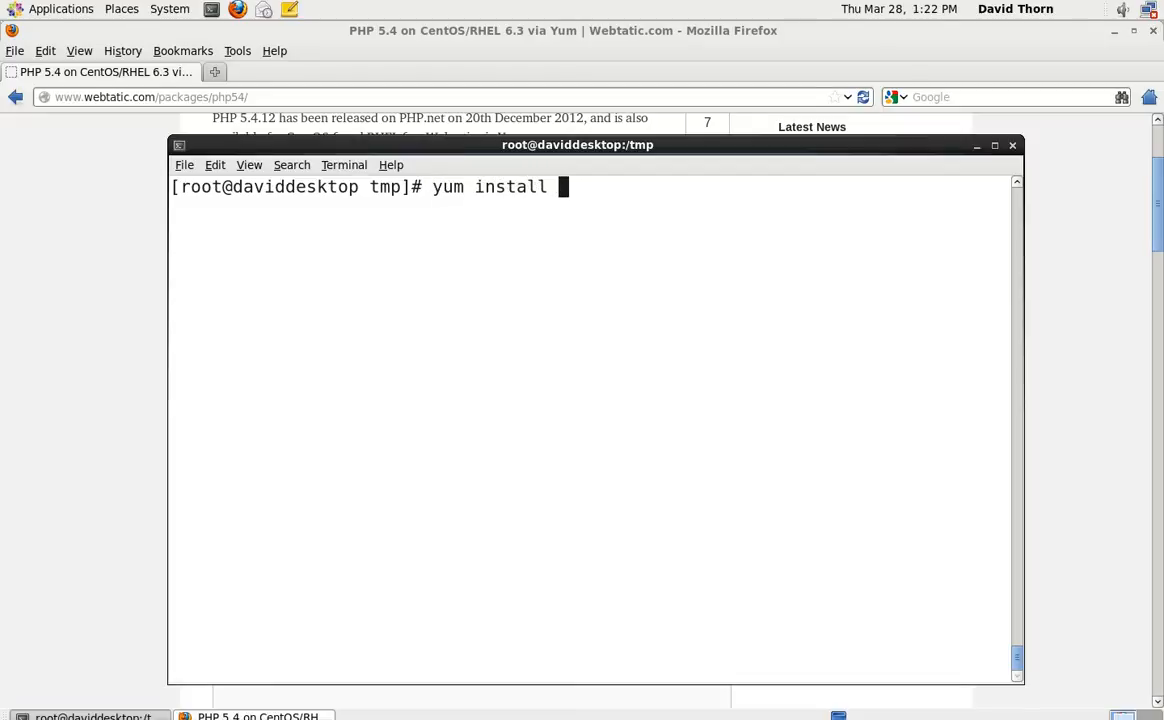
text(php)
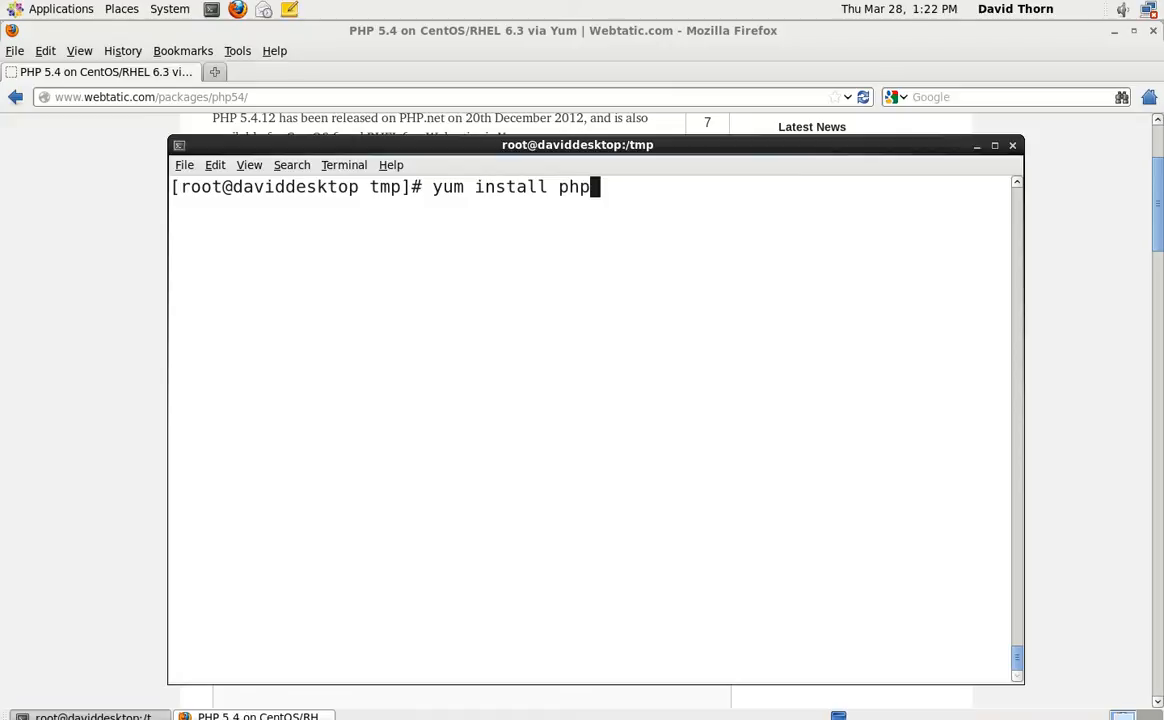
text(54)
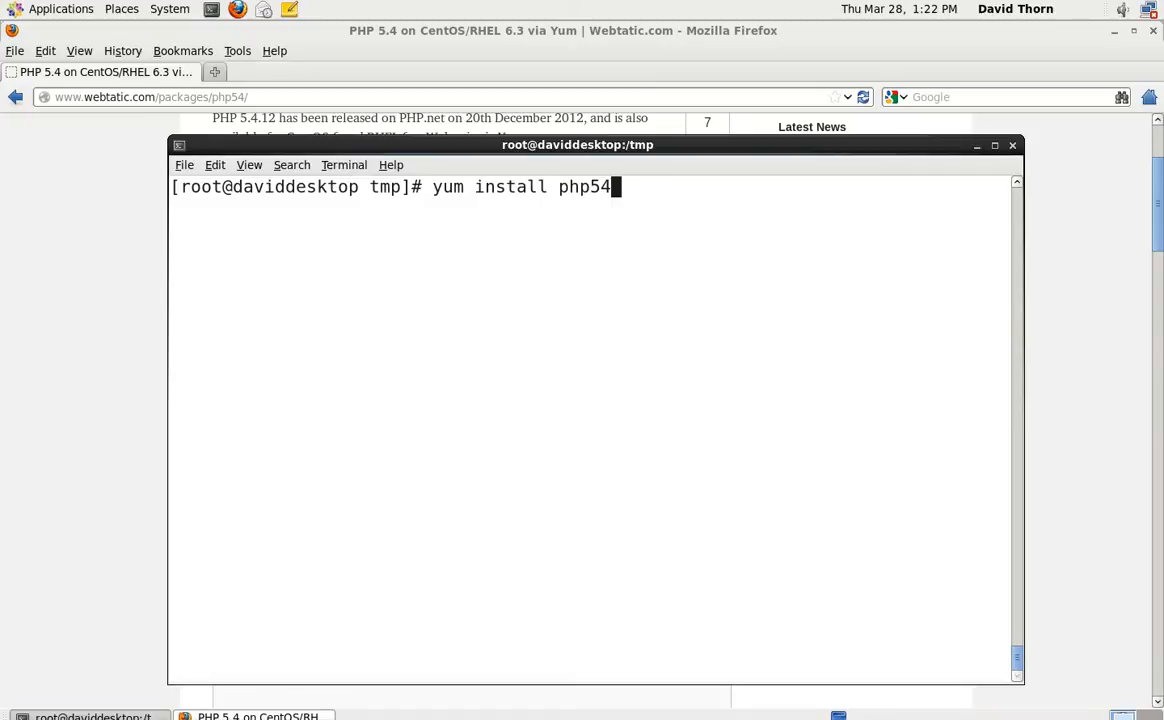
text(w)
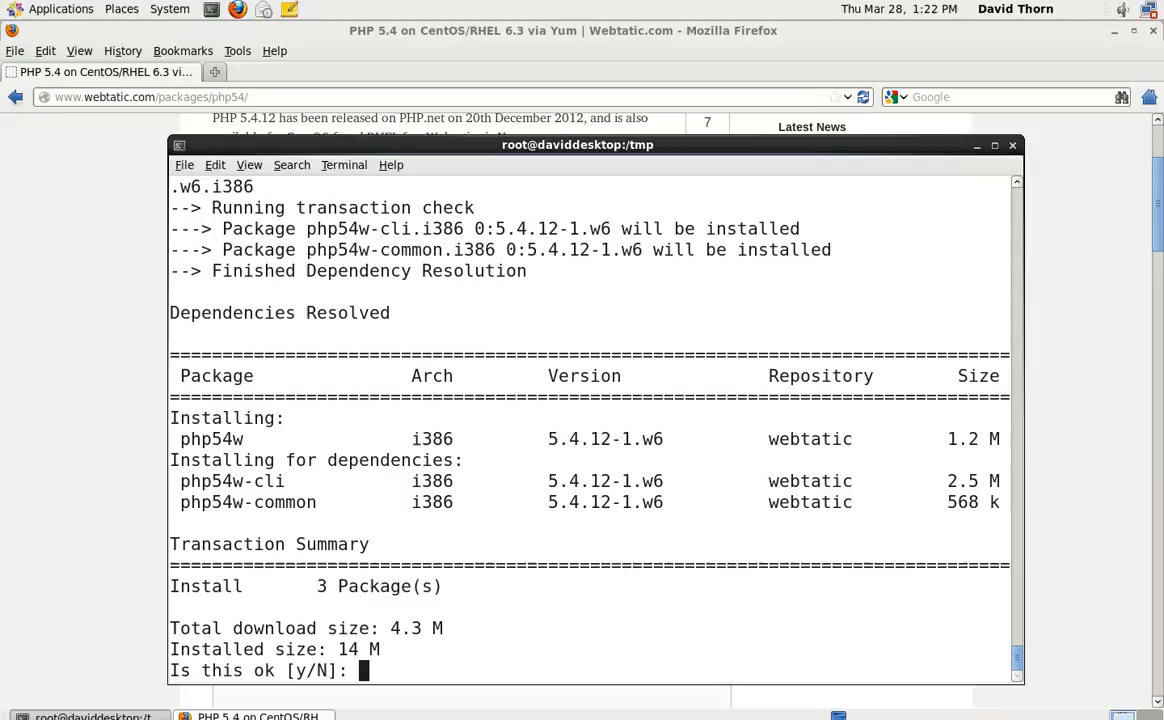
text(y)
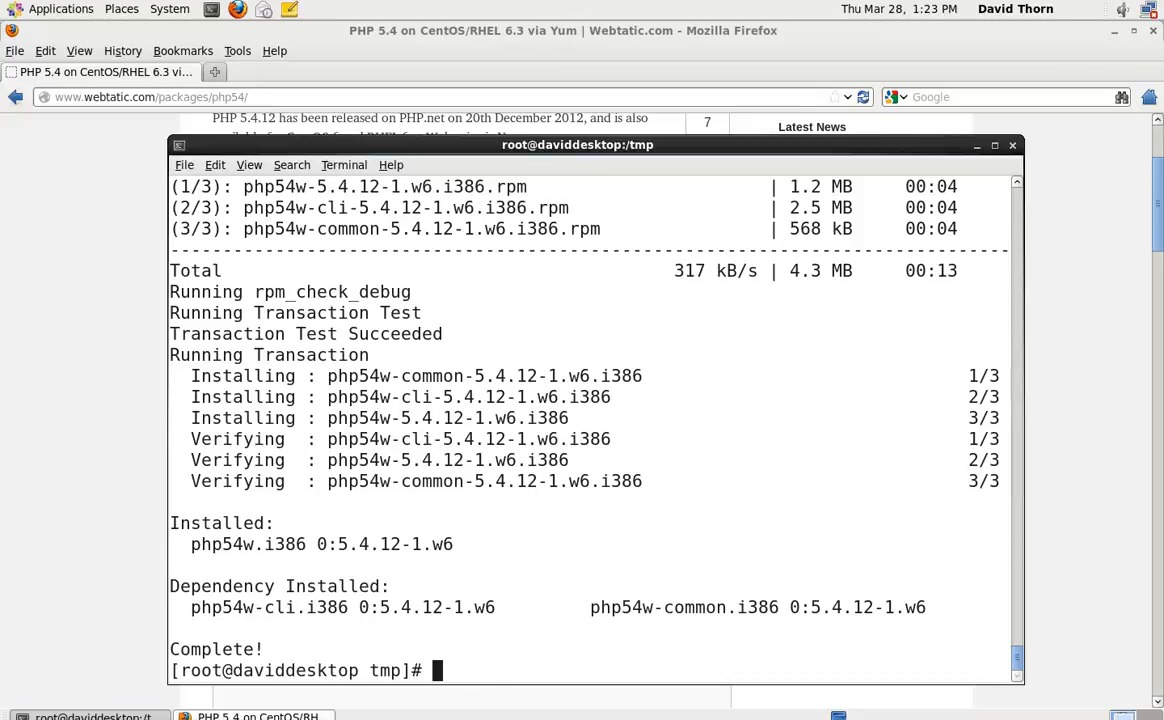
text(php -)
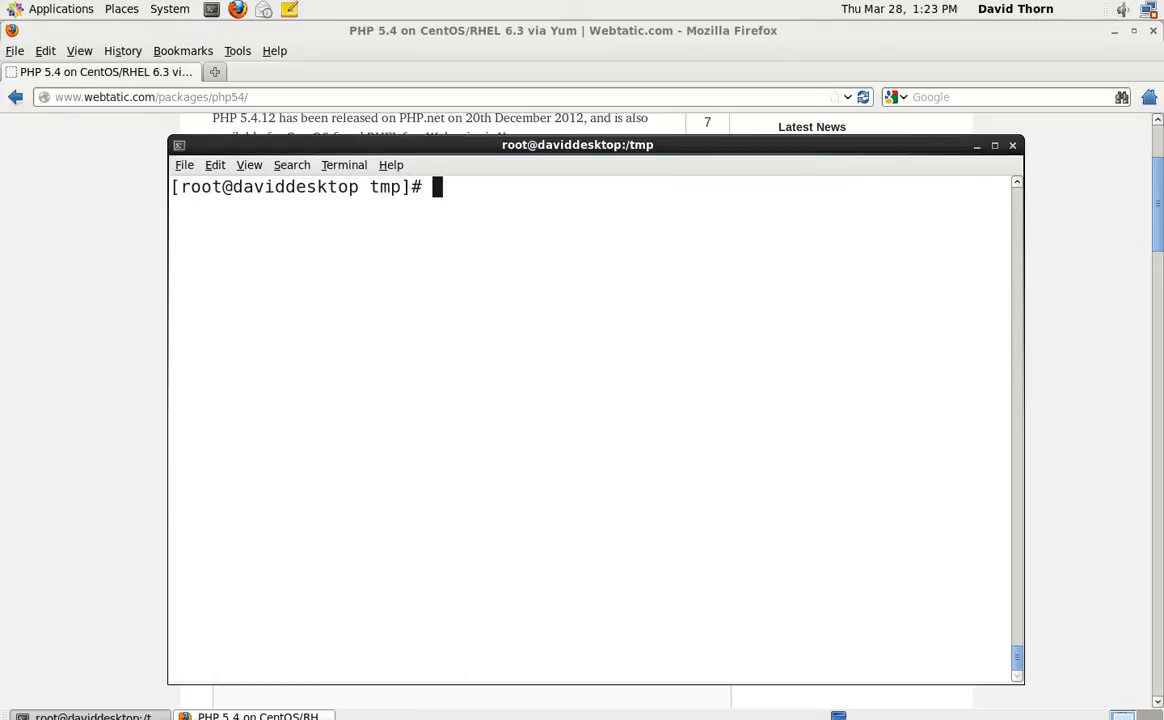
- Run yum install php54w-mysql and confirm with y, pulling in php54w-pdo
text(yum insta)
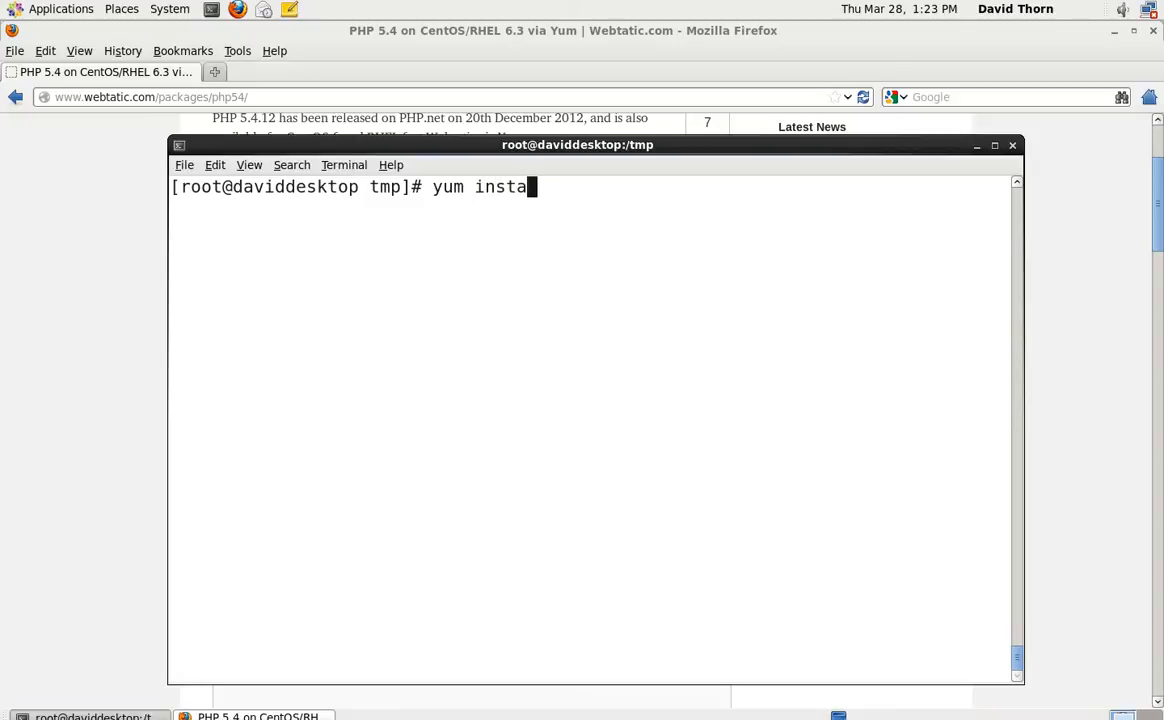
text(ll)
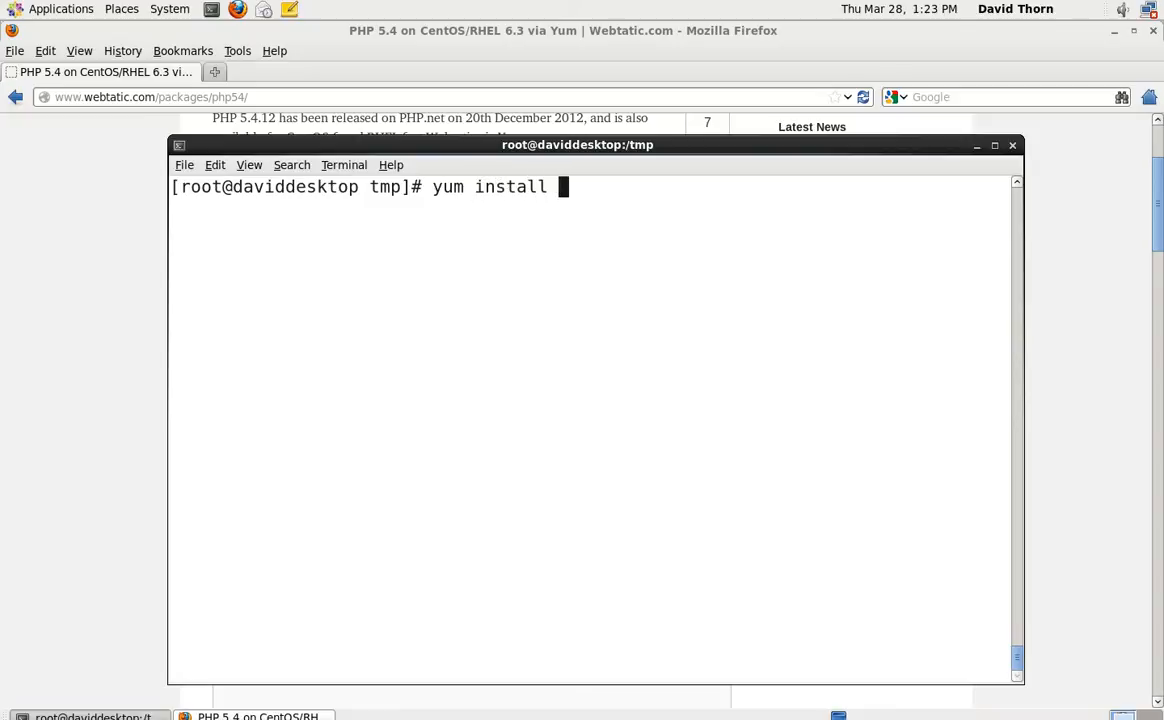
text(php)
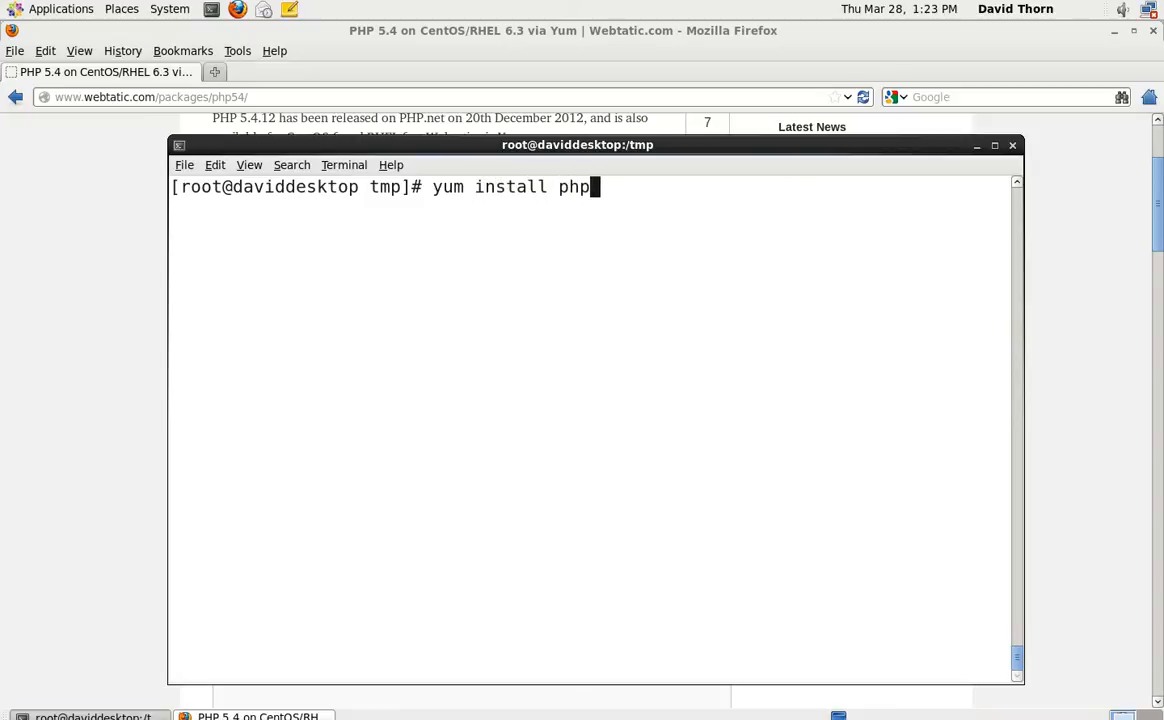
text(54w-)
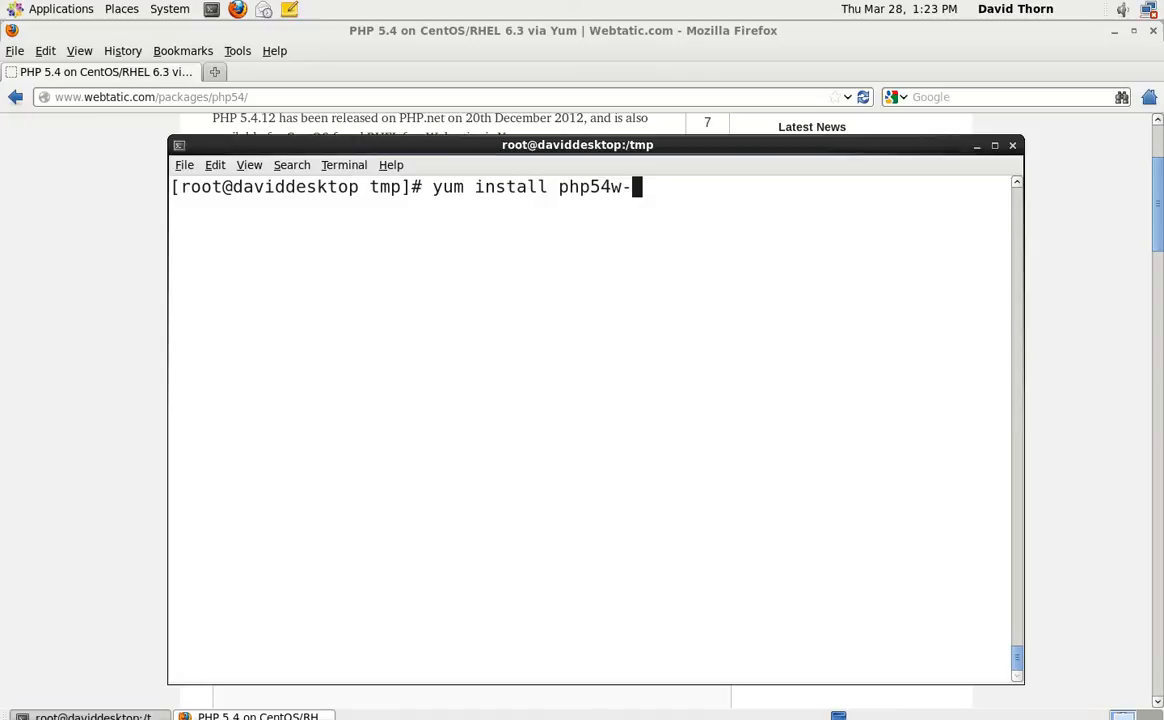
text(my)
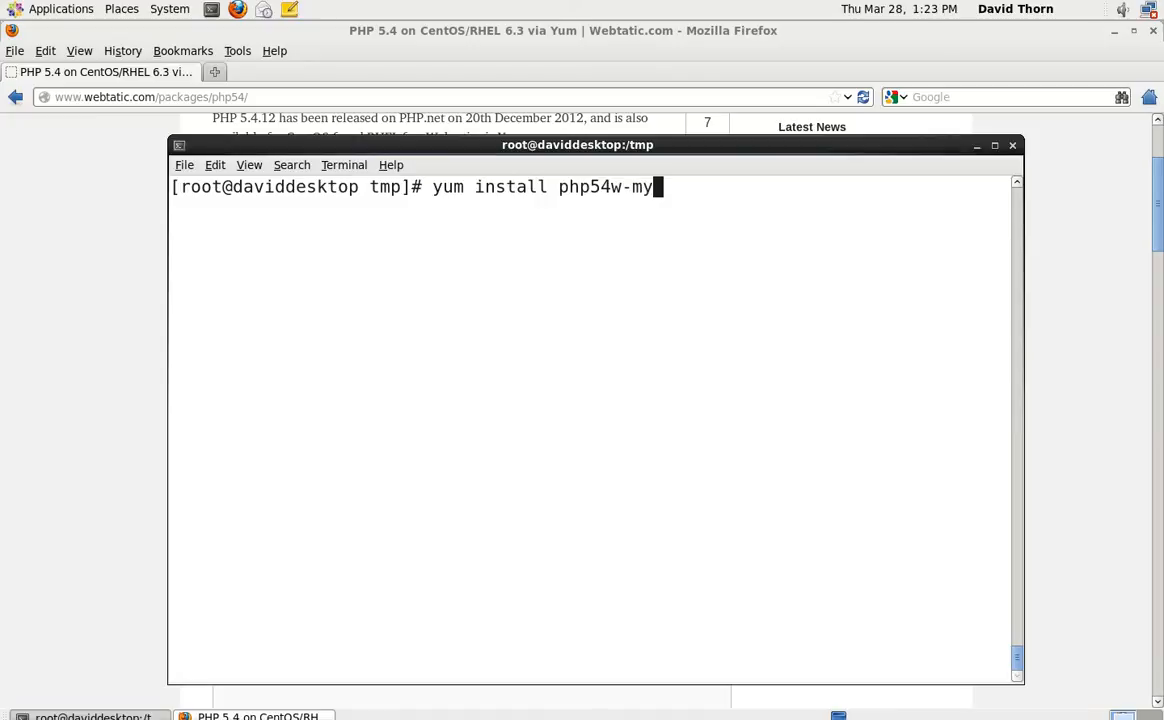
key(Return)
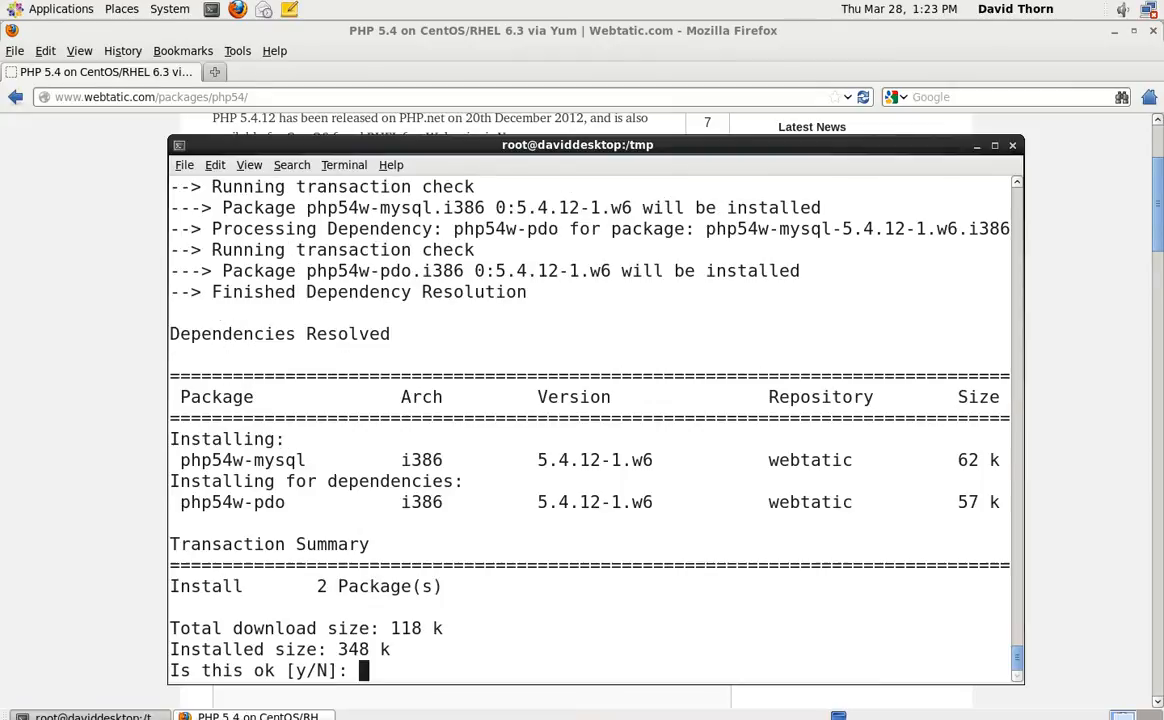
text(y)
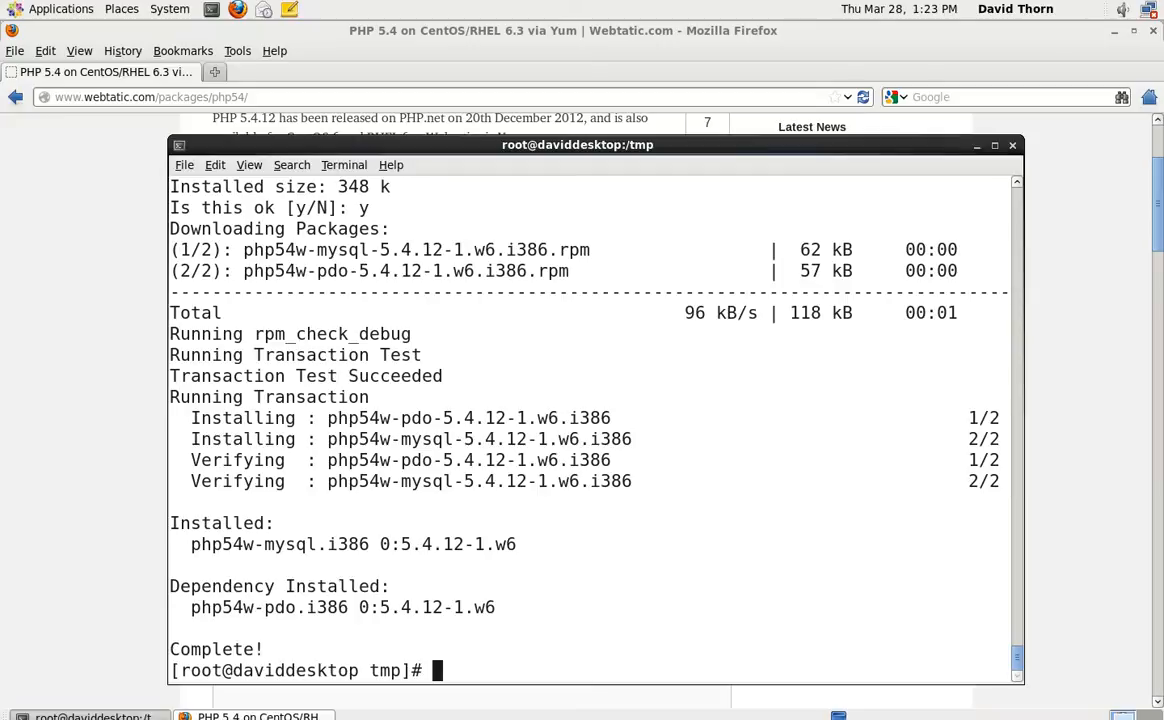
- Run service httpd restart and enter 10.10.10 in a new Firefox tab
text(service)
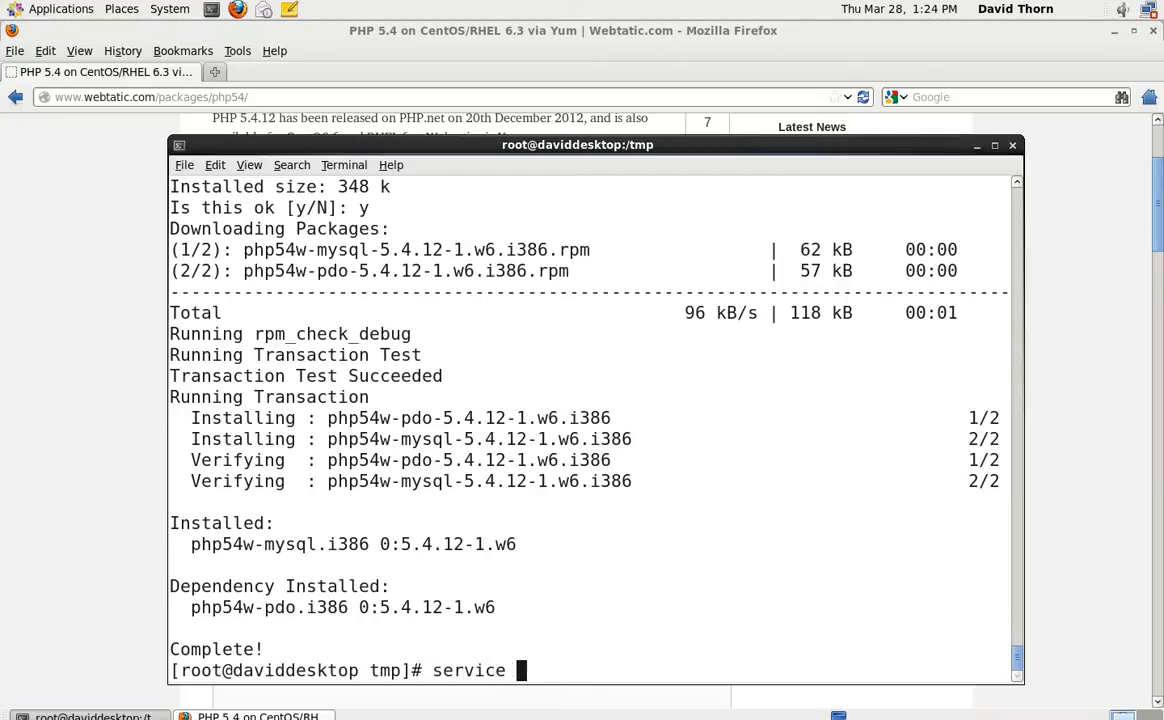
text(httpd restart)
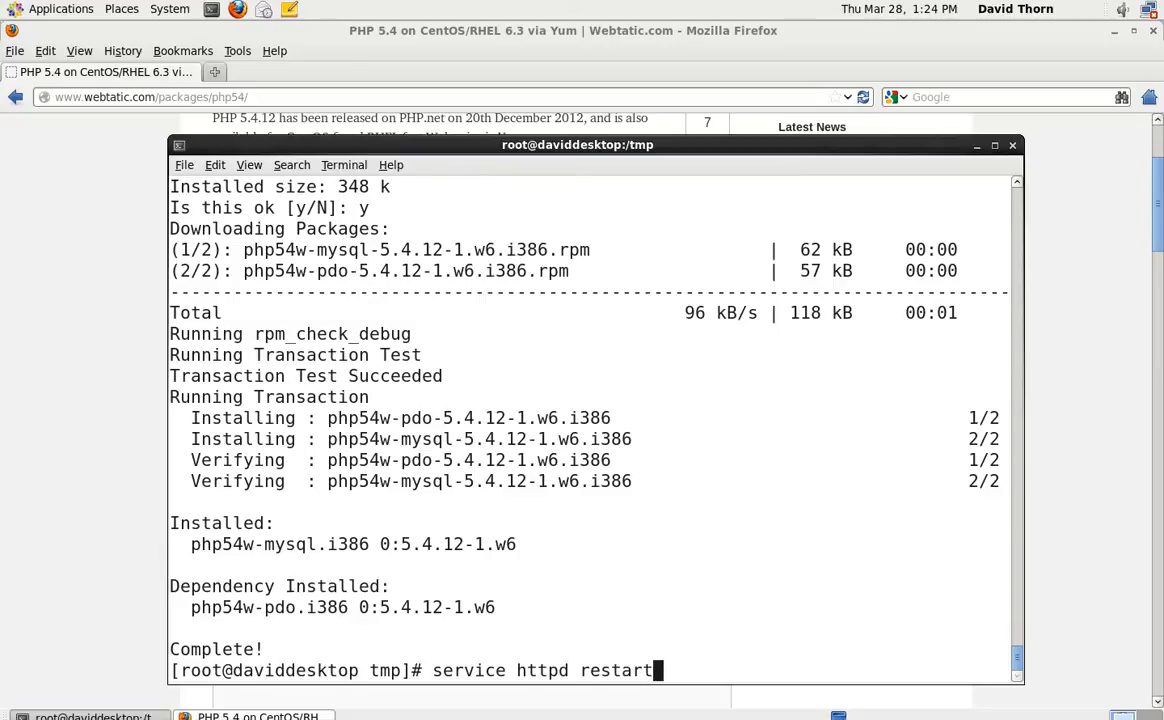
key(Return)
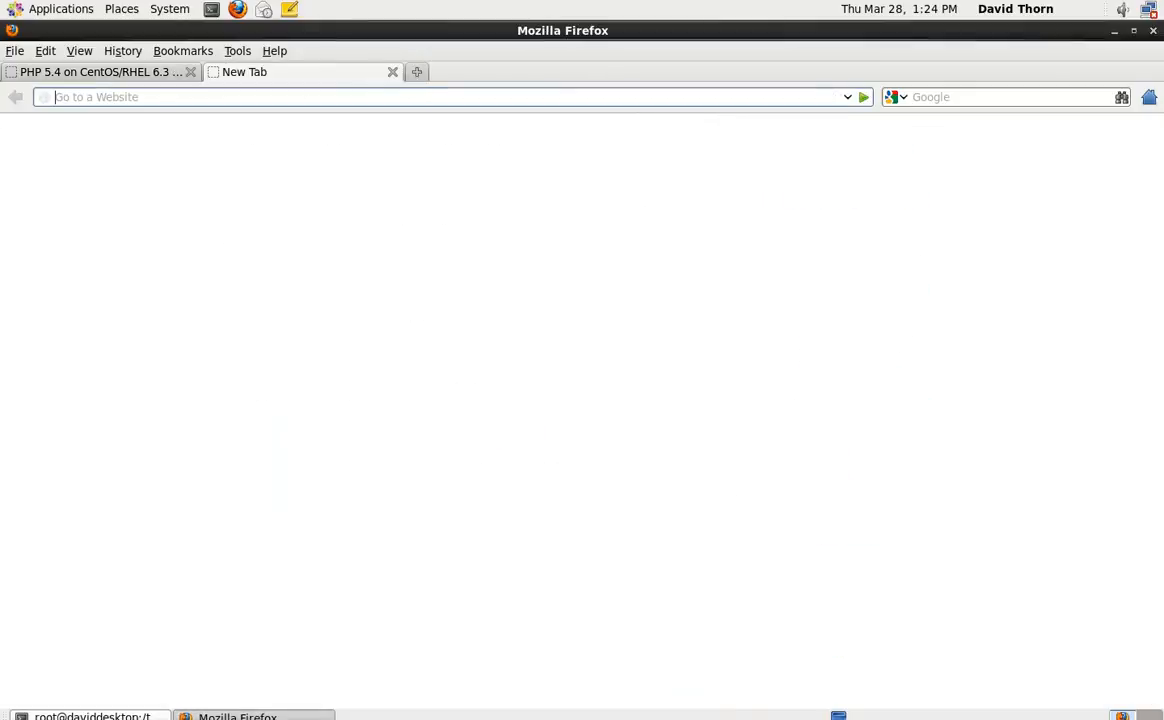
text(10.10.10)
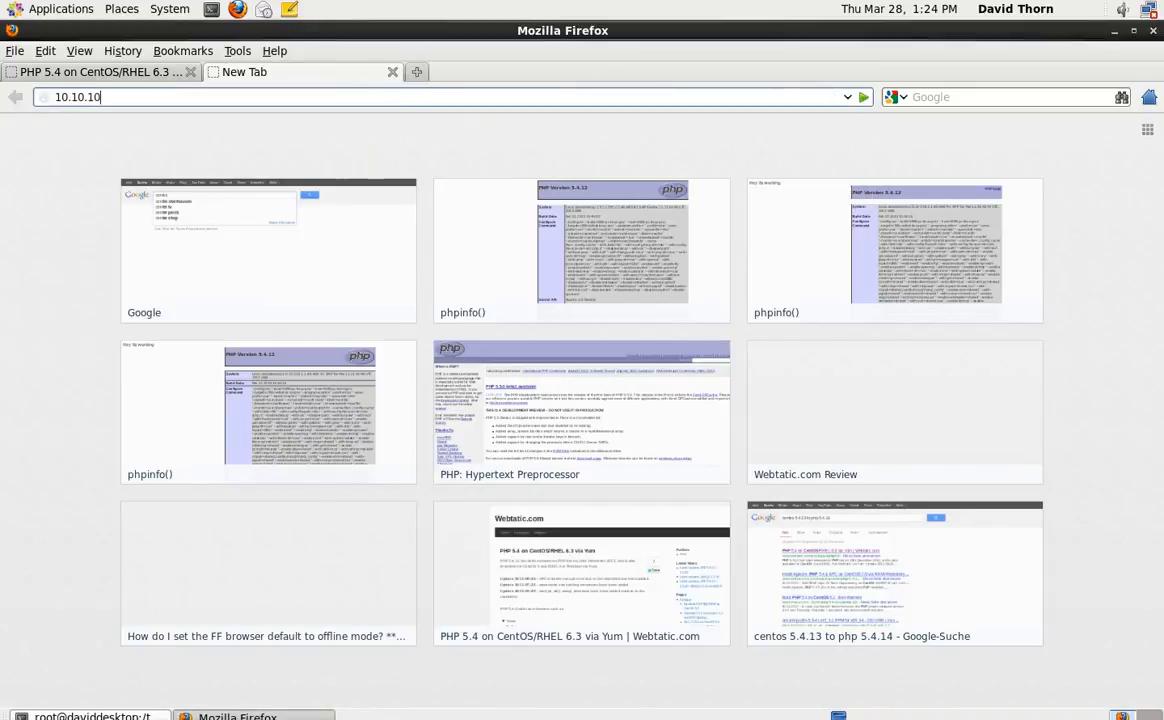